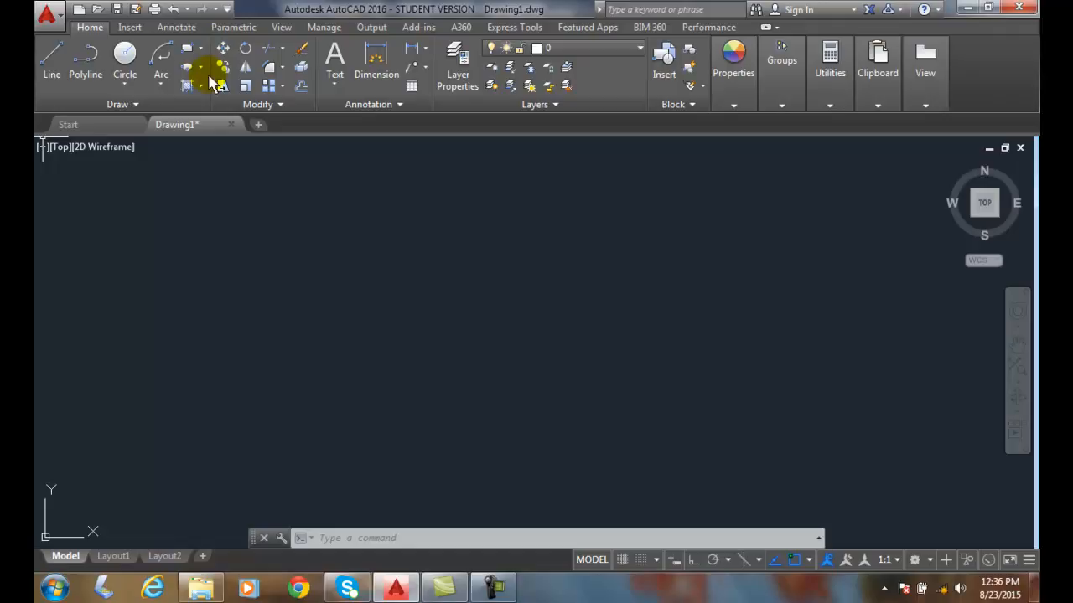
- Draw a 5-sided polygon centred at 0,0, inscribed with radius 4
left_click(194, 47)
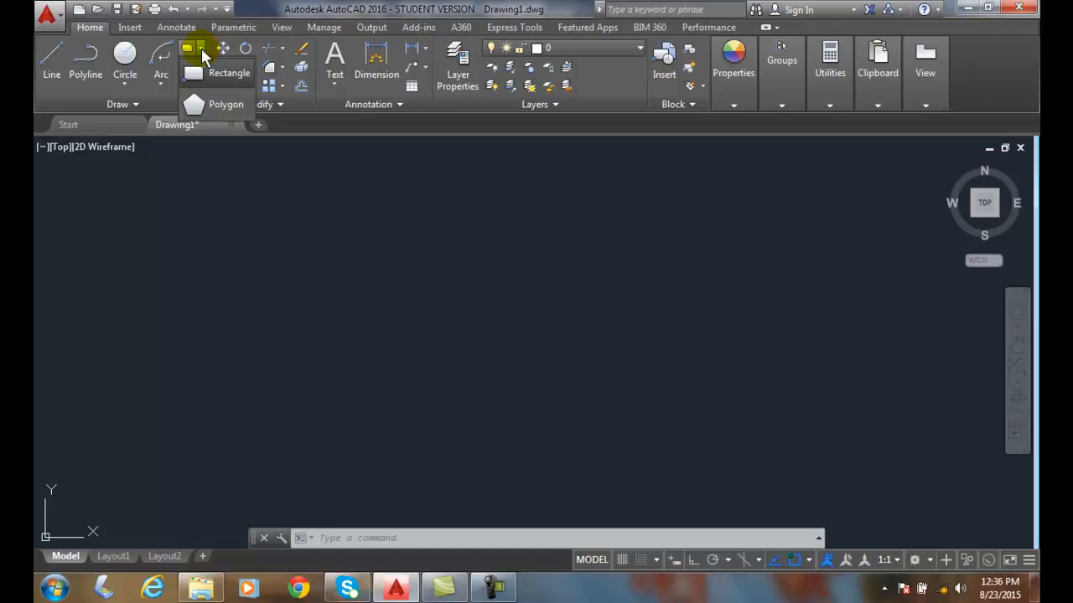
mouse_move(221, 104)
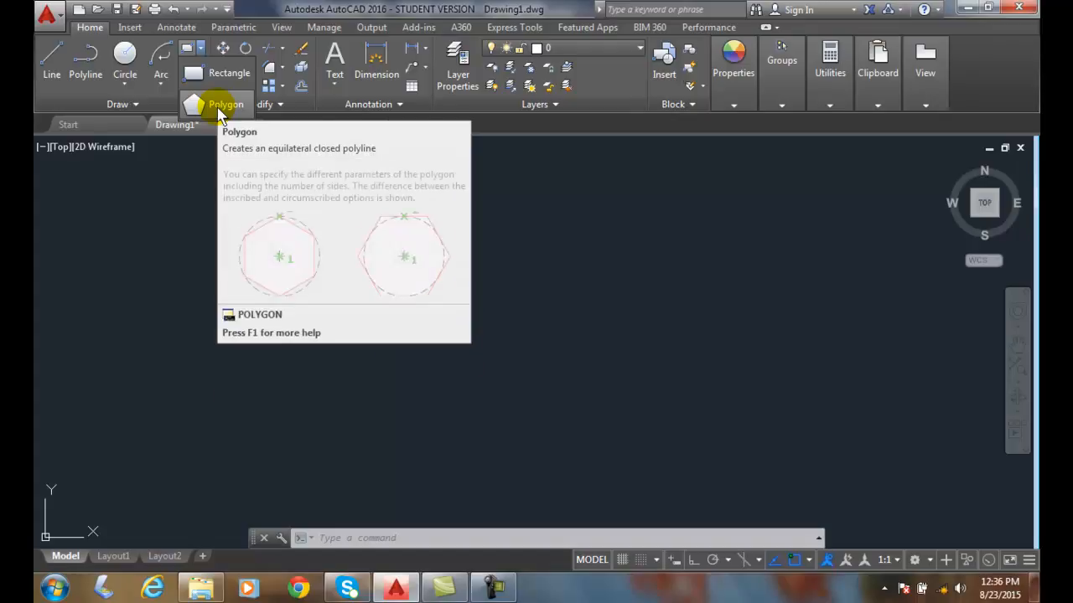
left_click(219, 104)
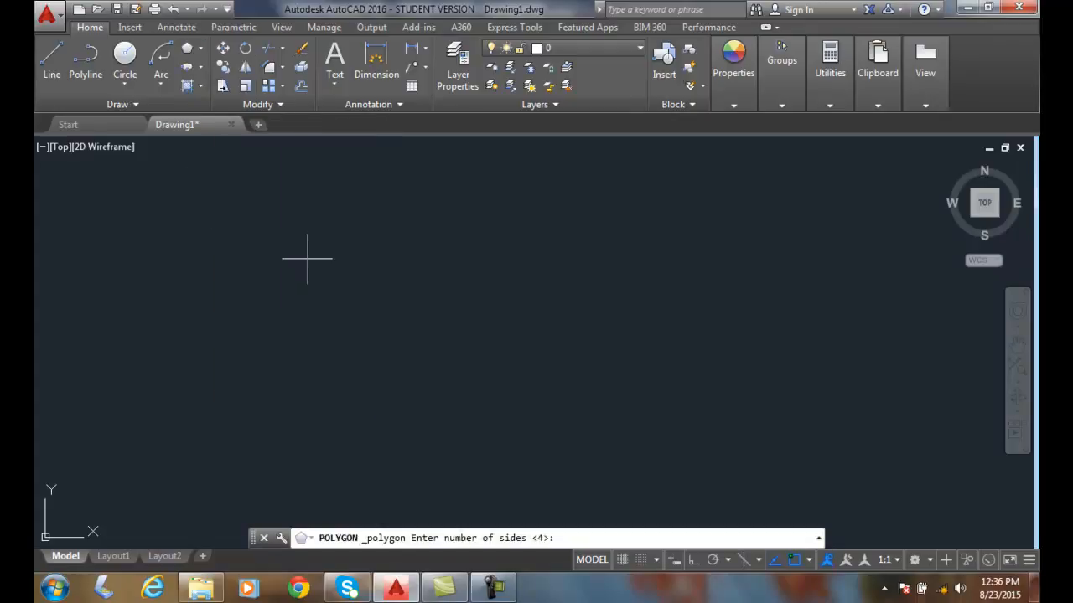
type("5")
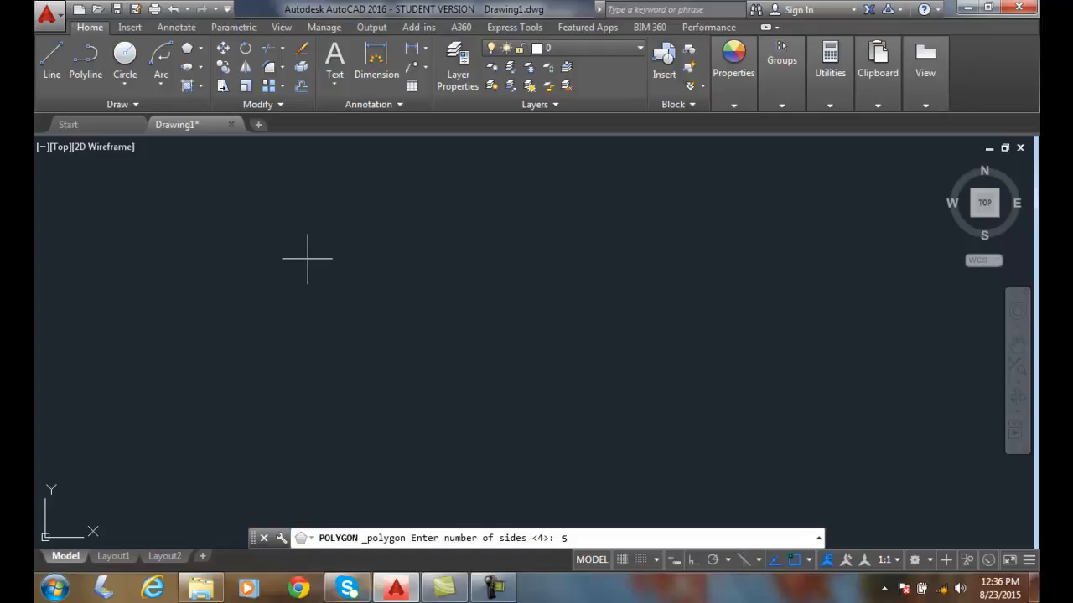
key("Enter")
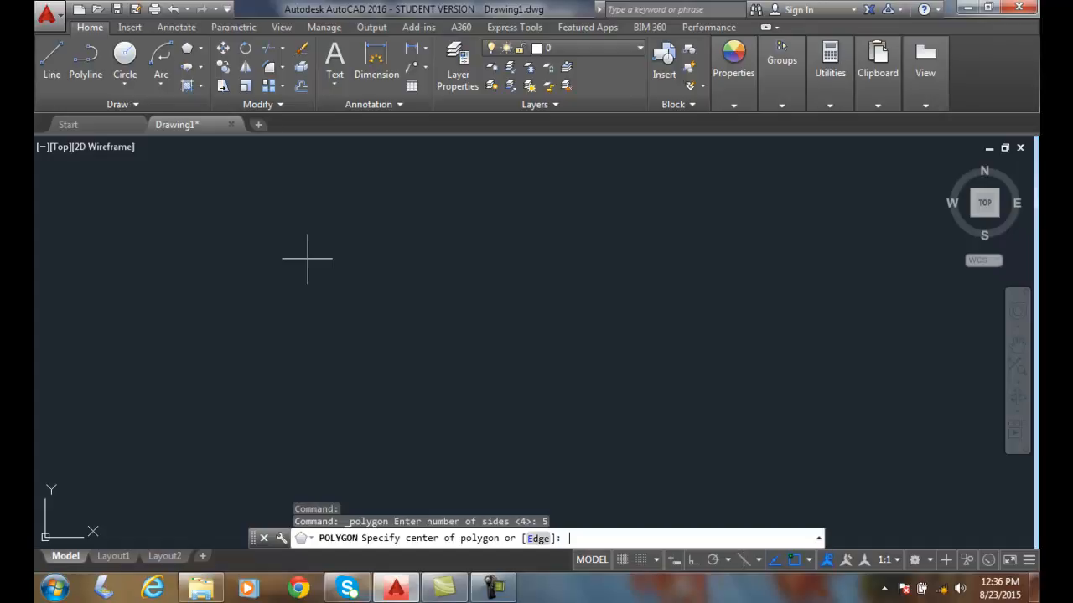
type("0,0")
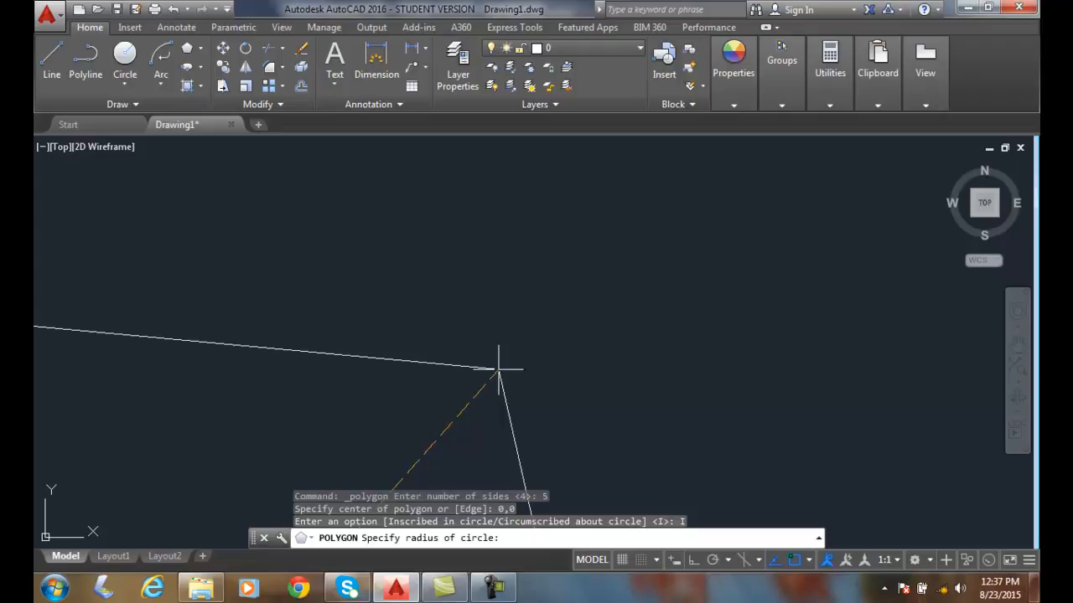
type("4")
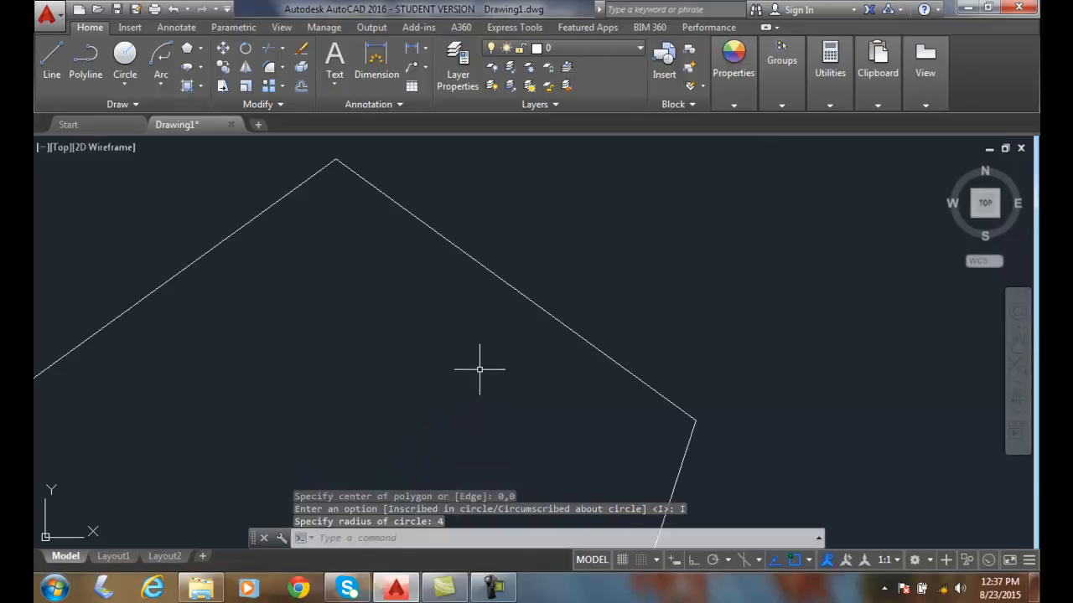
key("Enter")
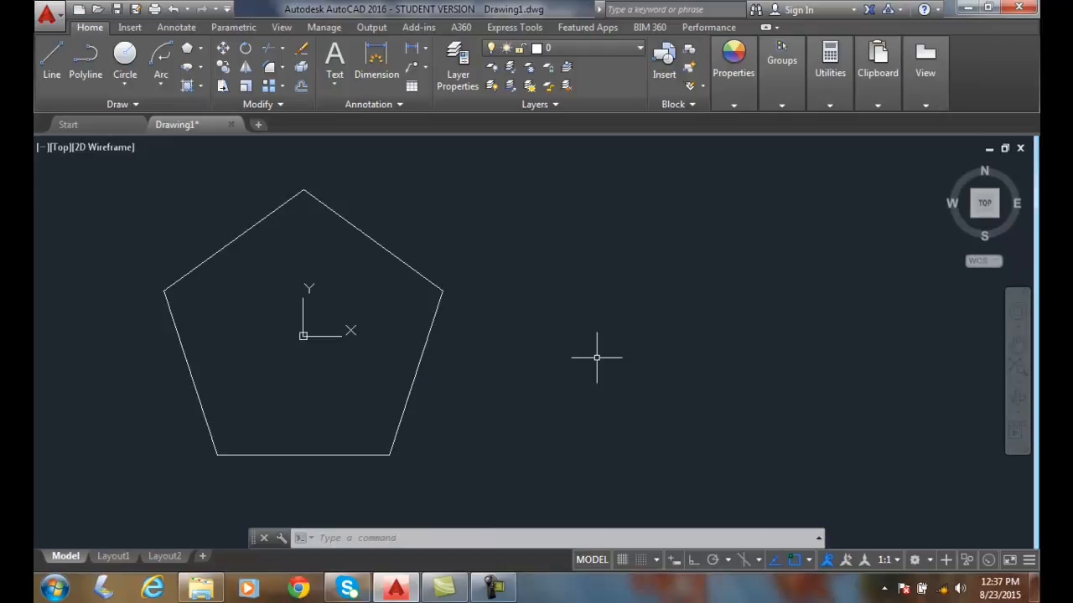
mouse_move(371, 266)
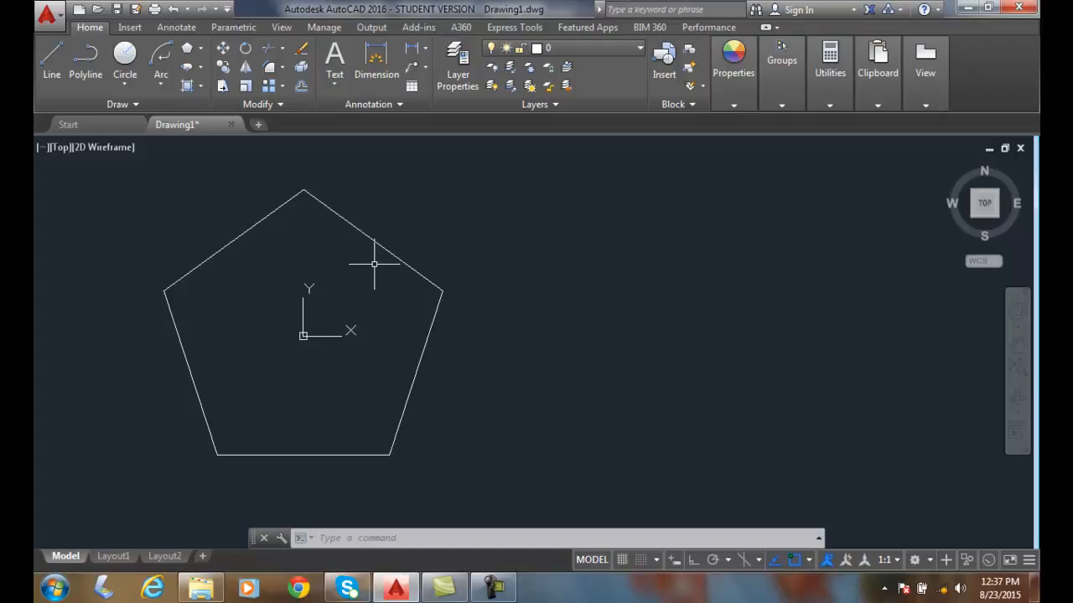
mouse_move(201, 423)
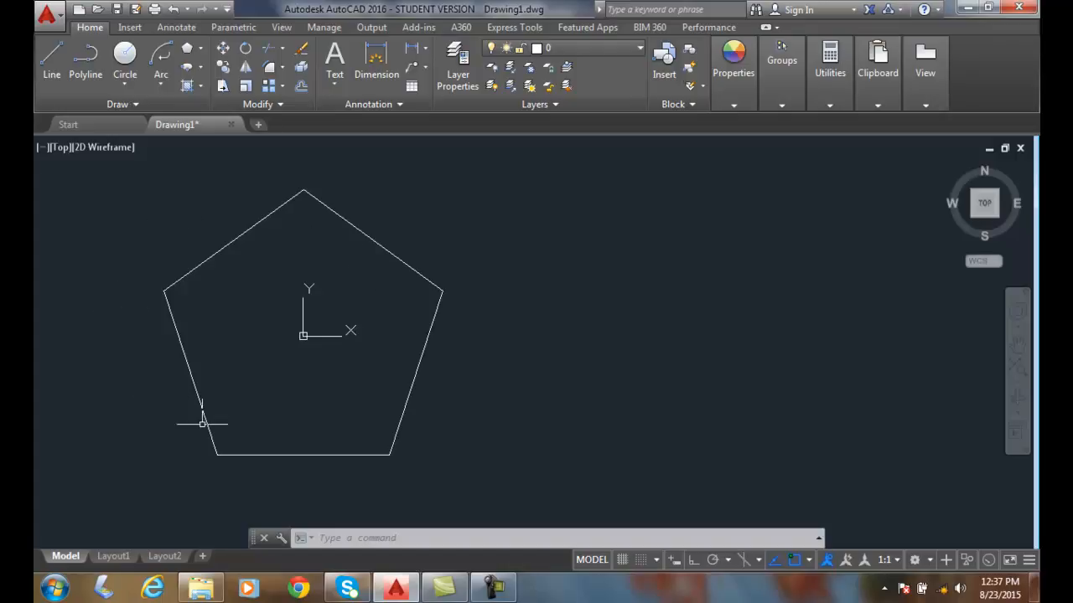
mouse_move(127, 281)
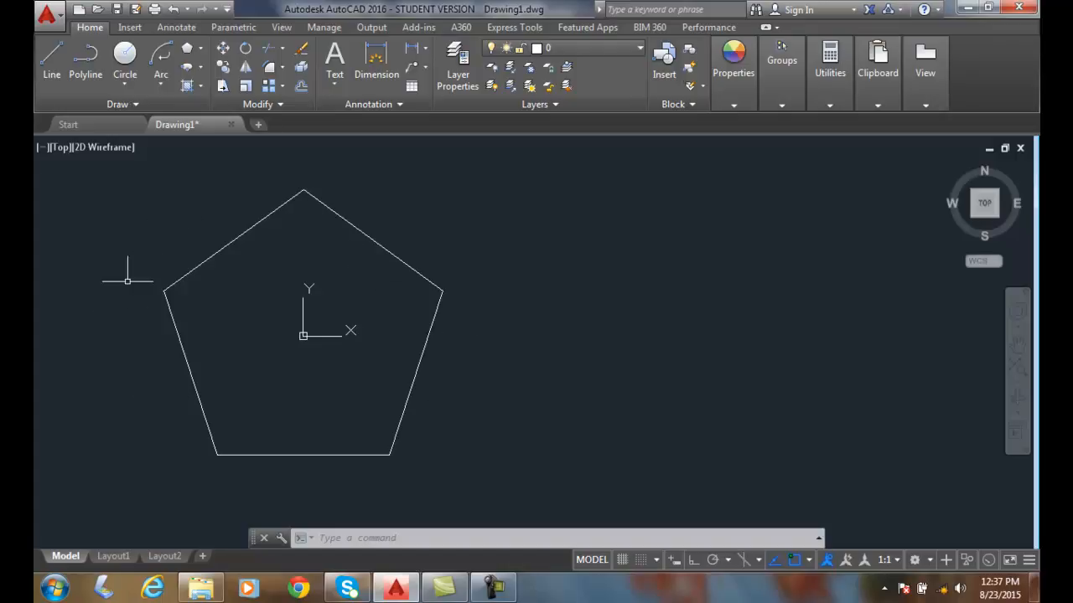
mouse_move(159, 398)
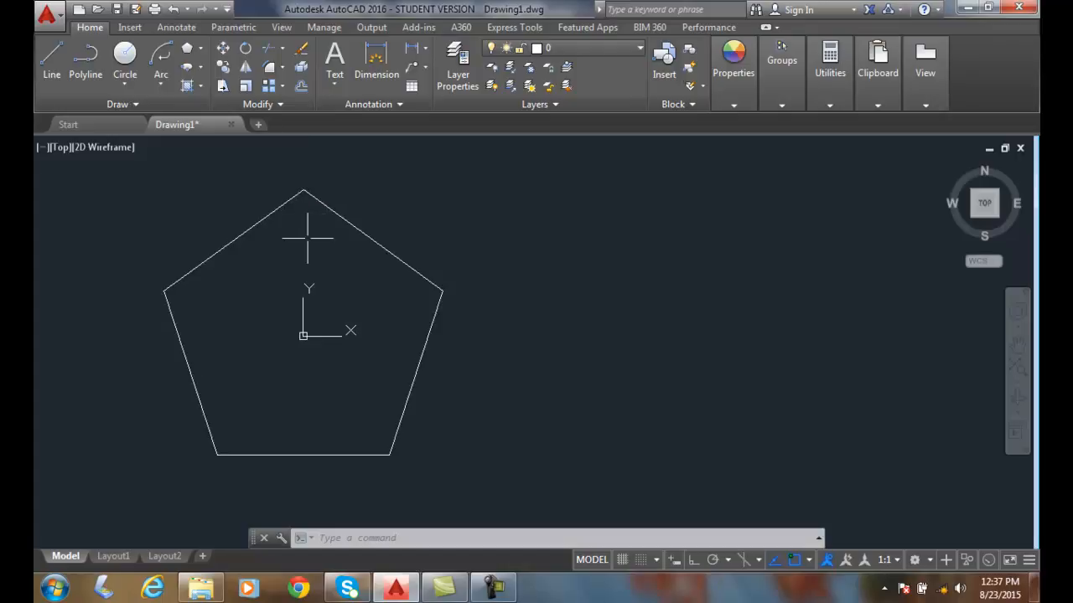
mouse_move(187, 52)
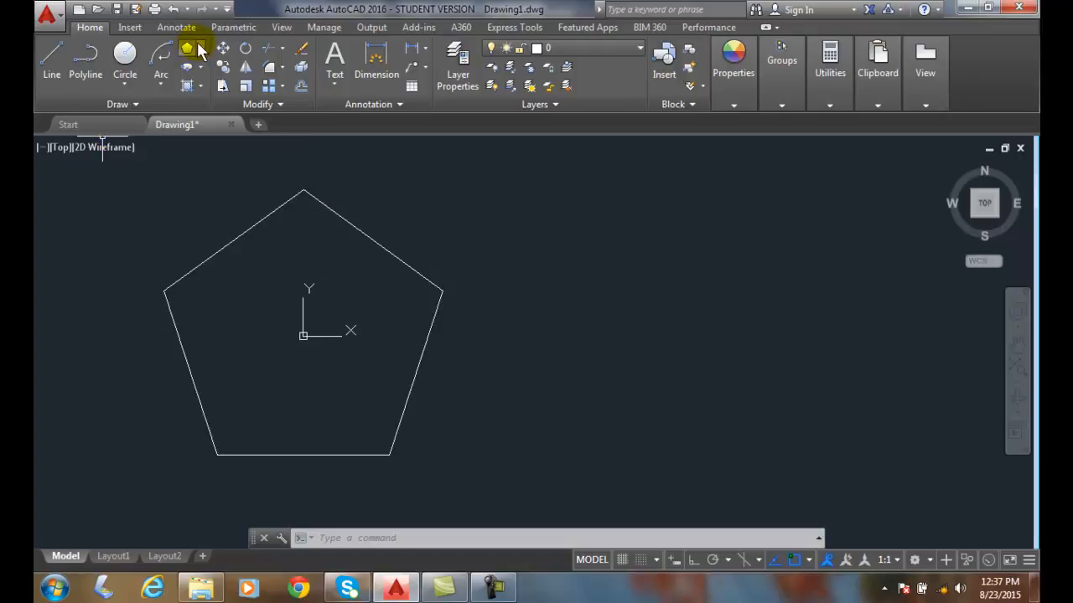
- Draw a second 5-sided polygon at 0,0, circumscribed with radius 4, around the first
left_click(185, 48)
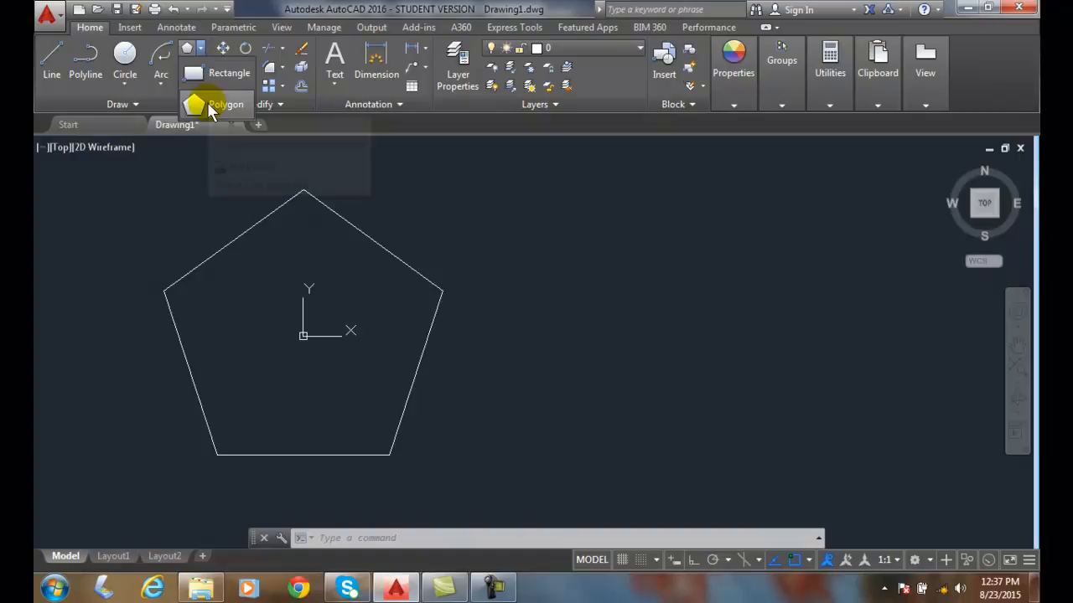
left_click(208, 104)
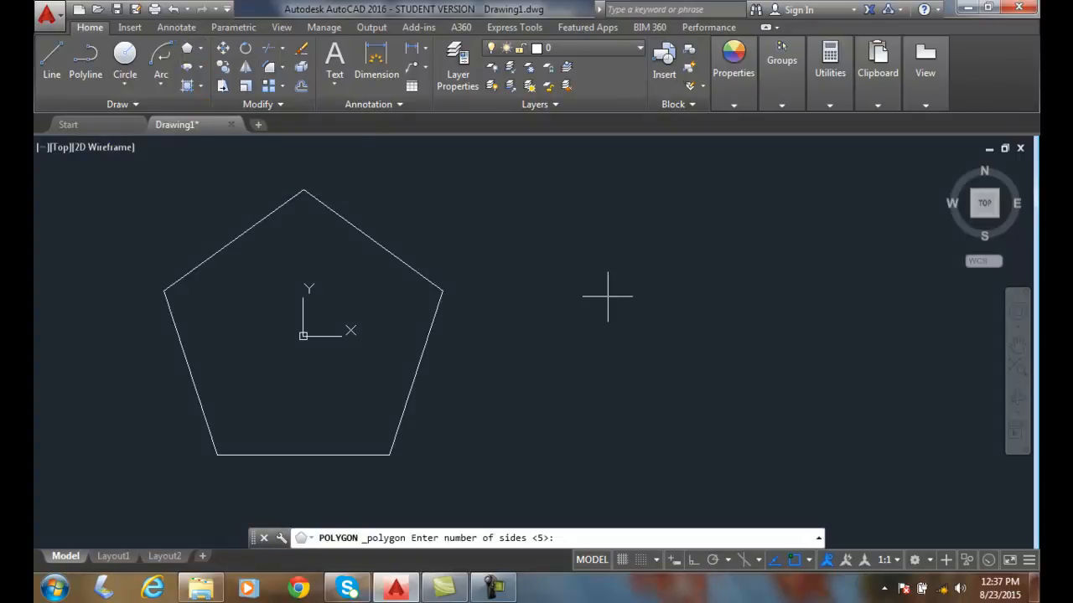
key("Enter")
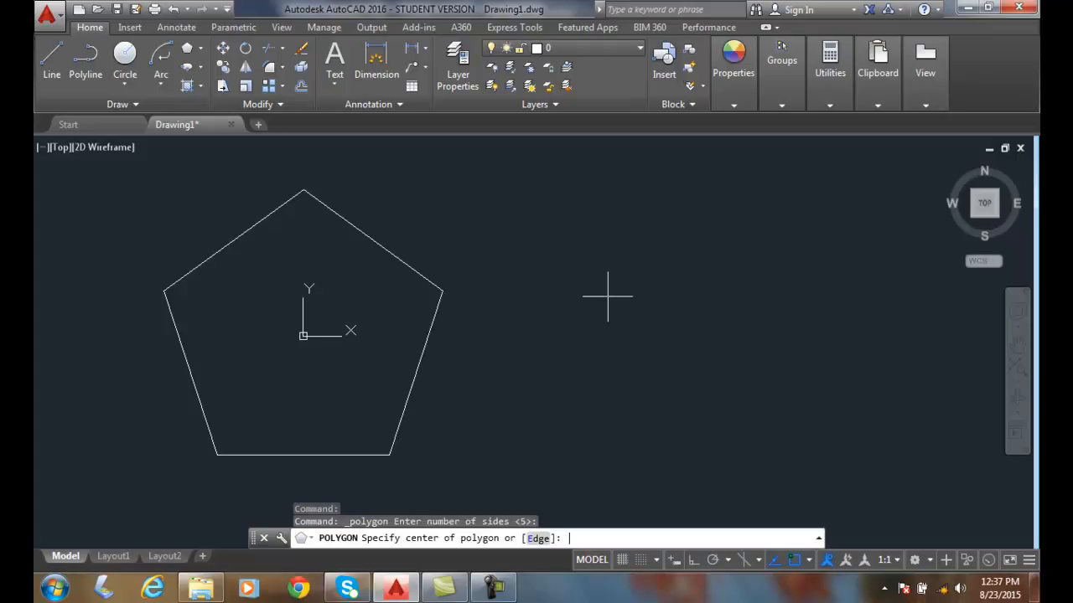
type("0")
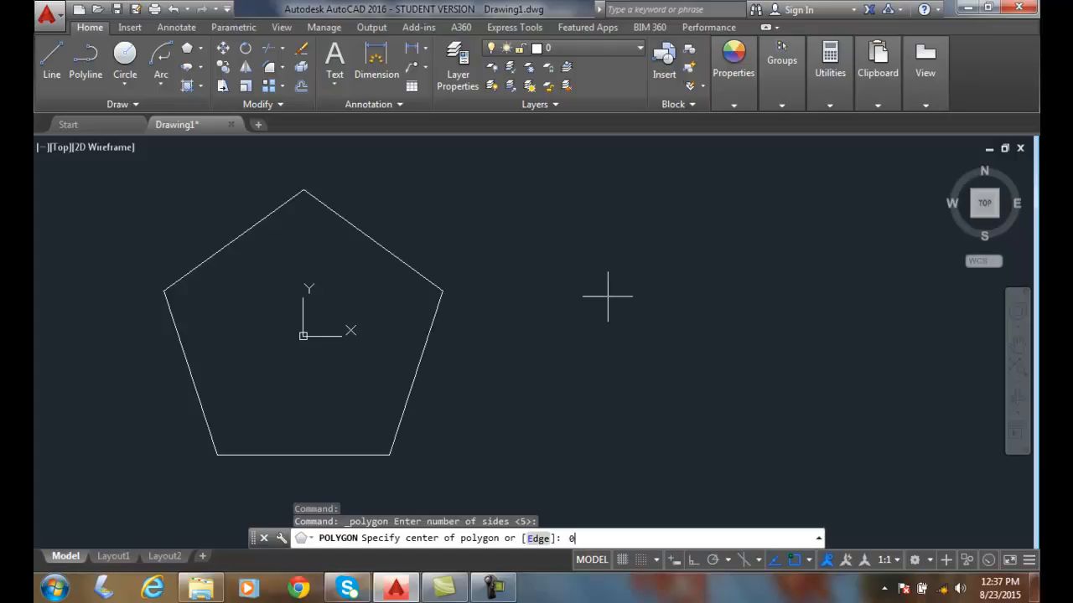
key("Enter")
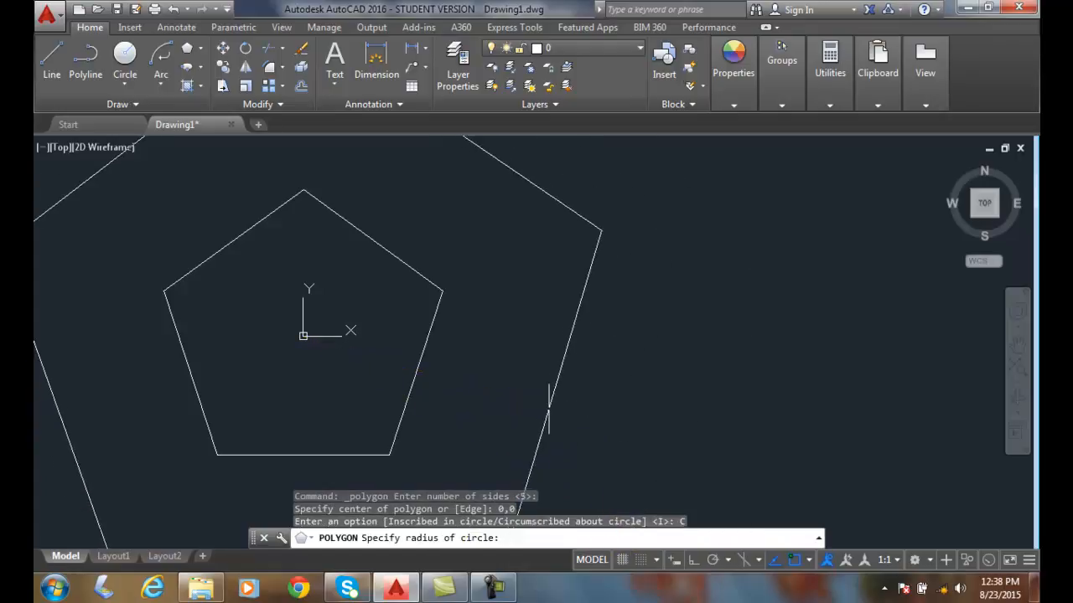
mouse_move(525, 398)
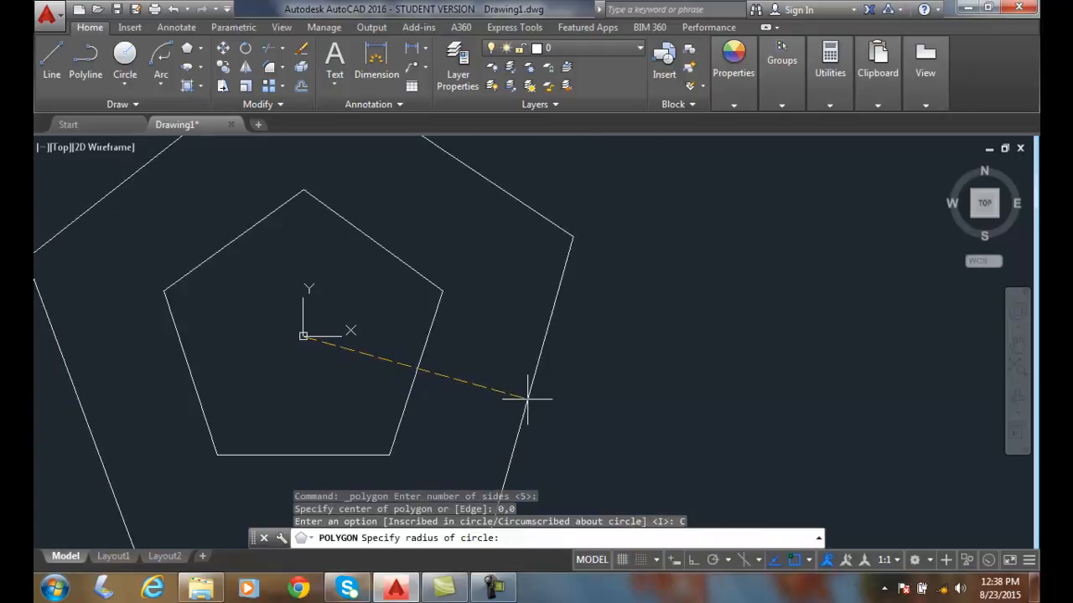
type("4")
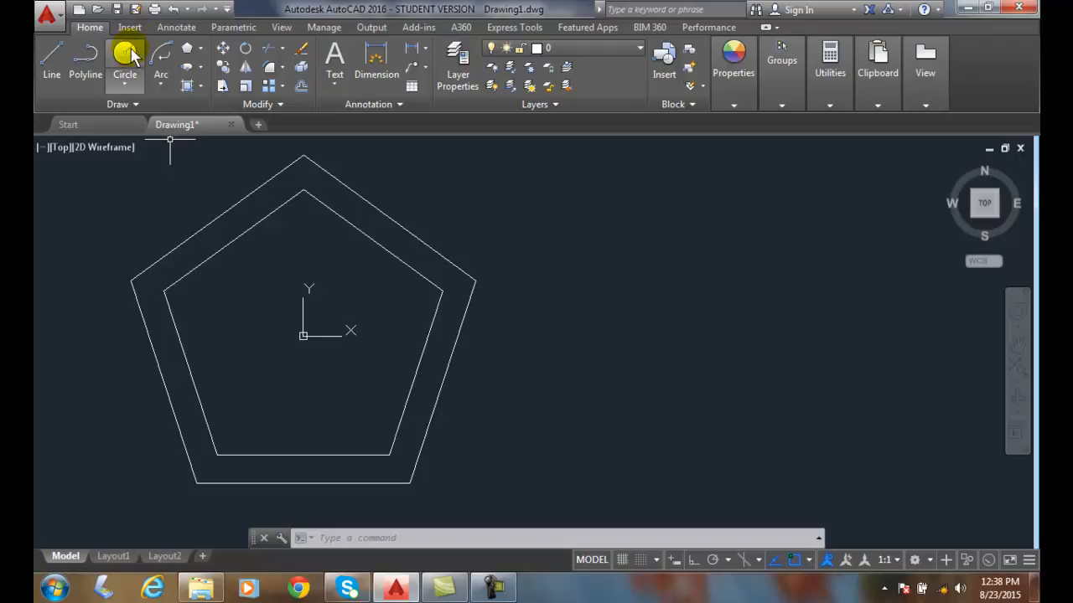
- Draw a circle of radius 4 centred at 0,0 between the two pentagons
left_click(124, 54)
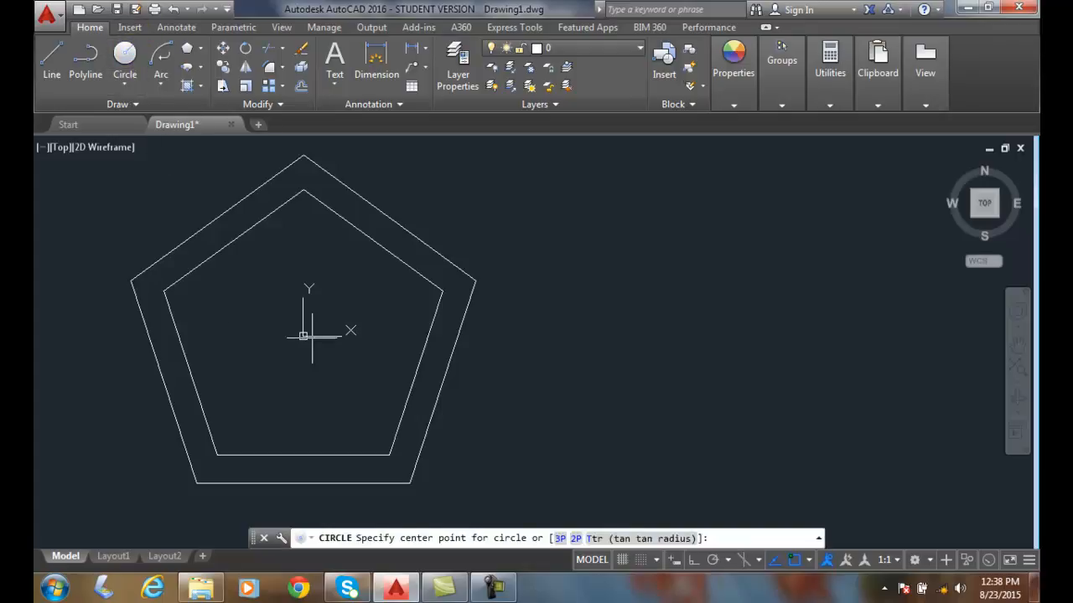
type("4")
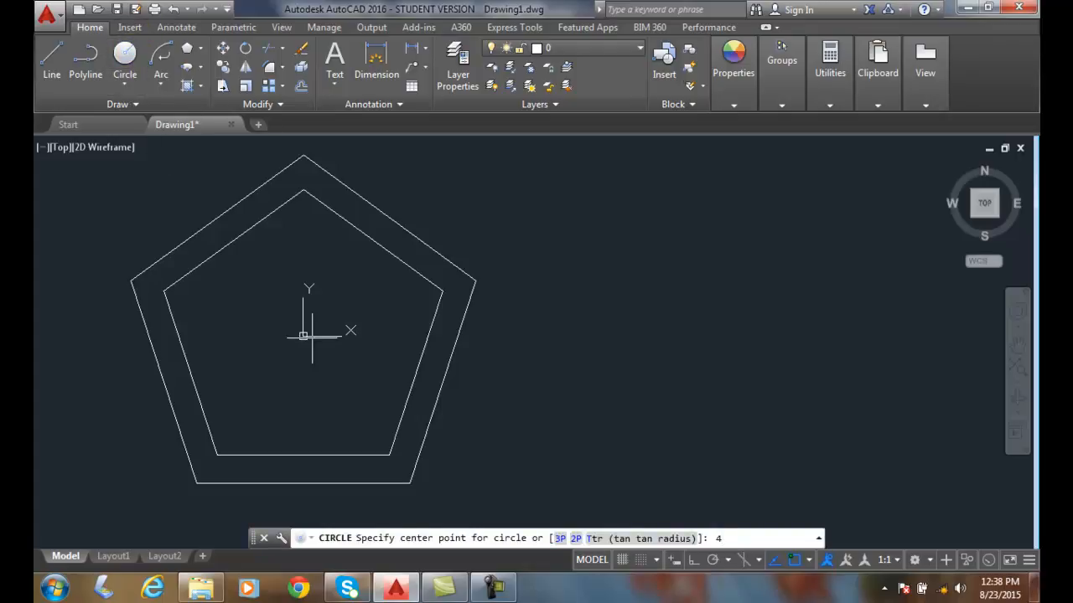
type("0")
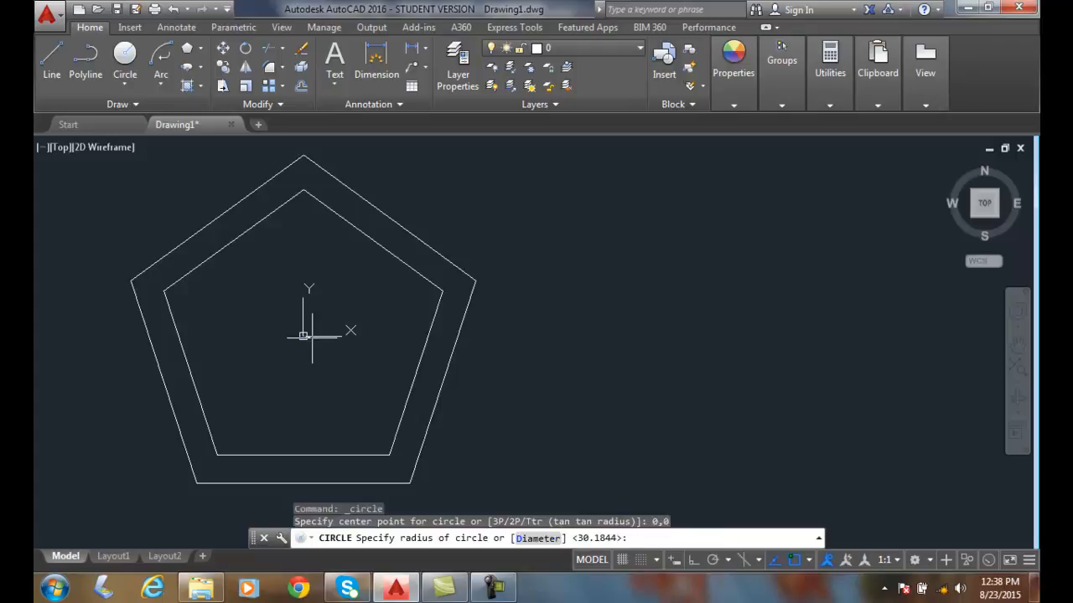
type("4")
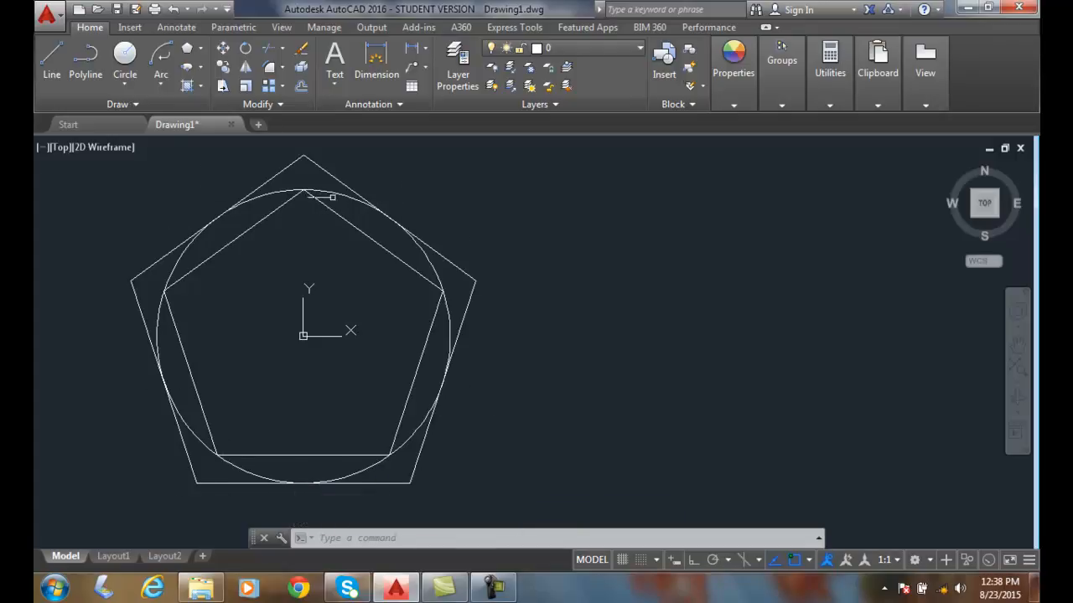
mouse_move(504, 302)
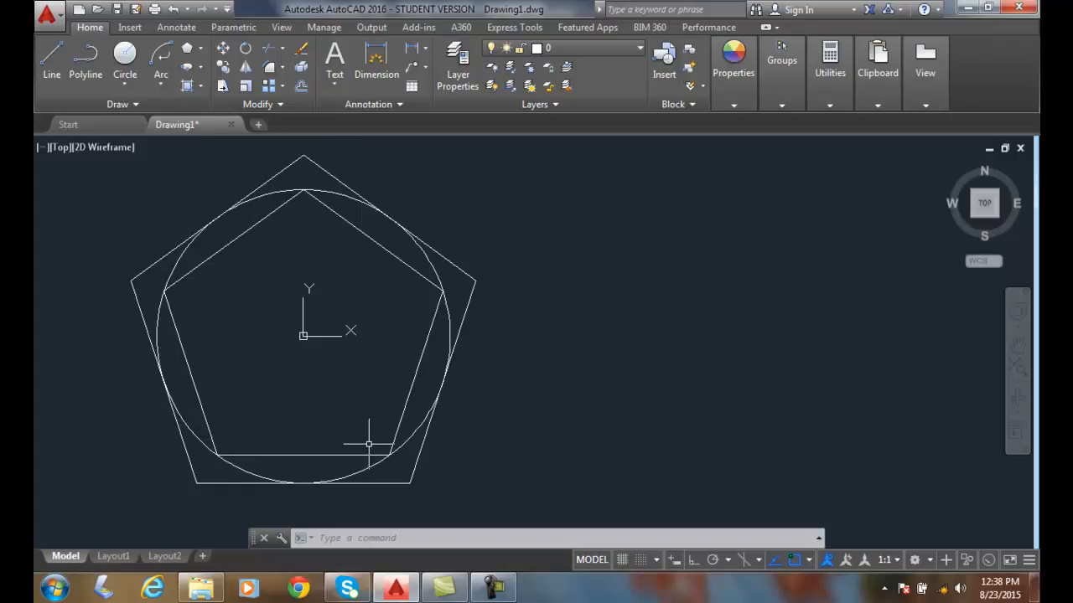
mouse_move(446, 377)
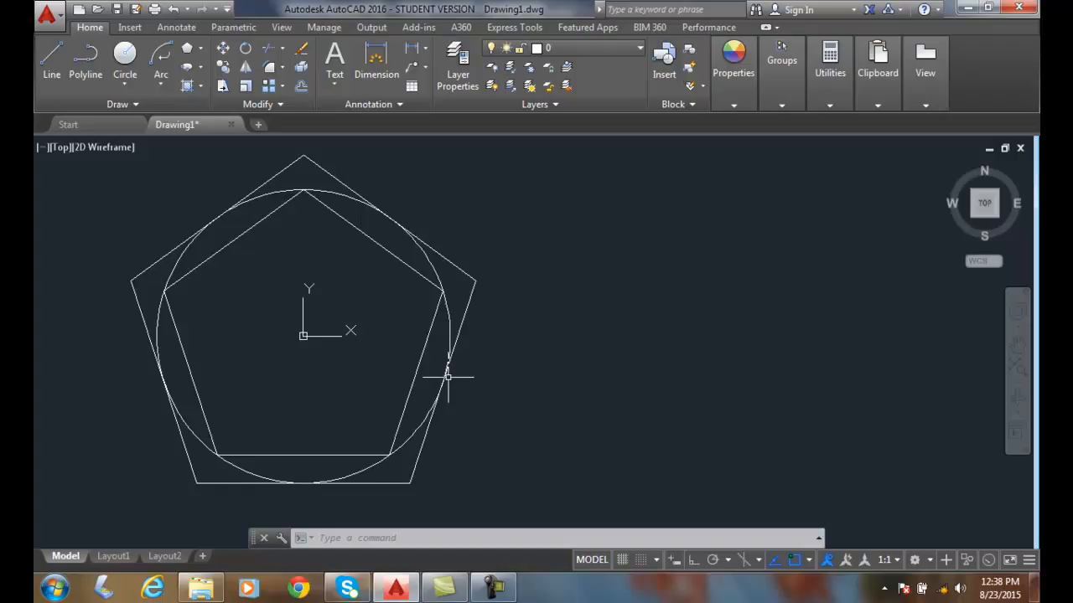
mouse_move(567, 378)
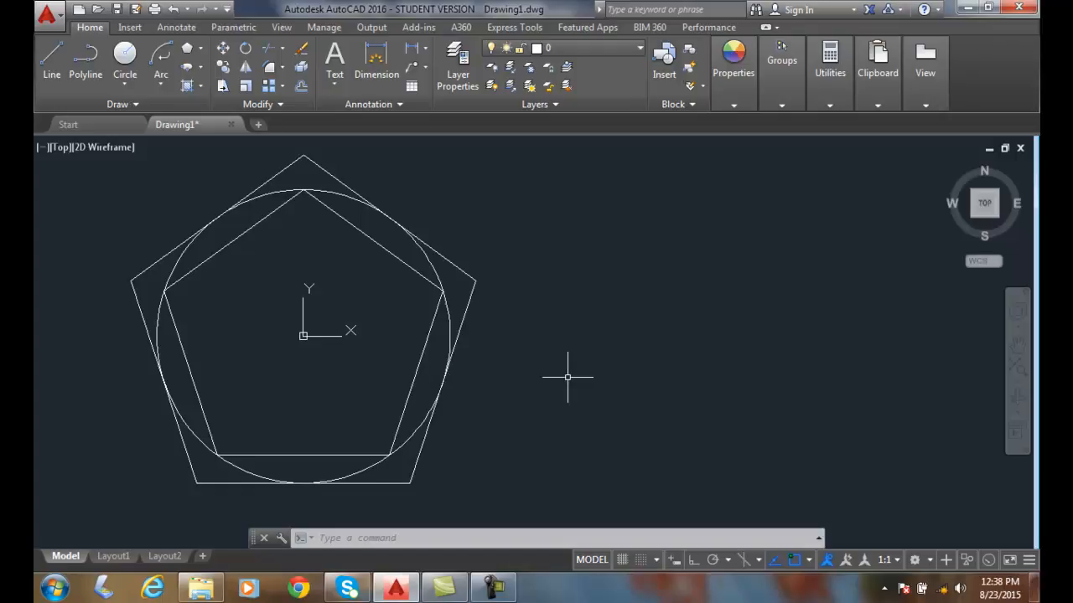
mouse_move(563, 377)
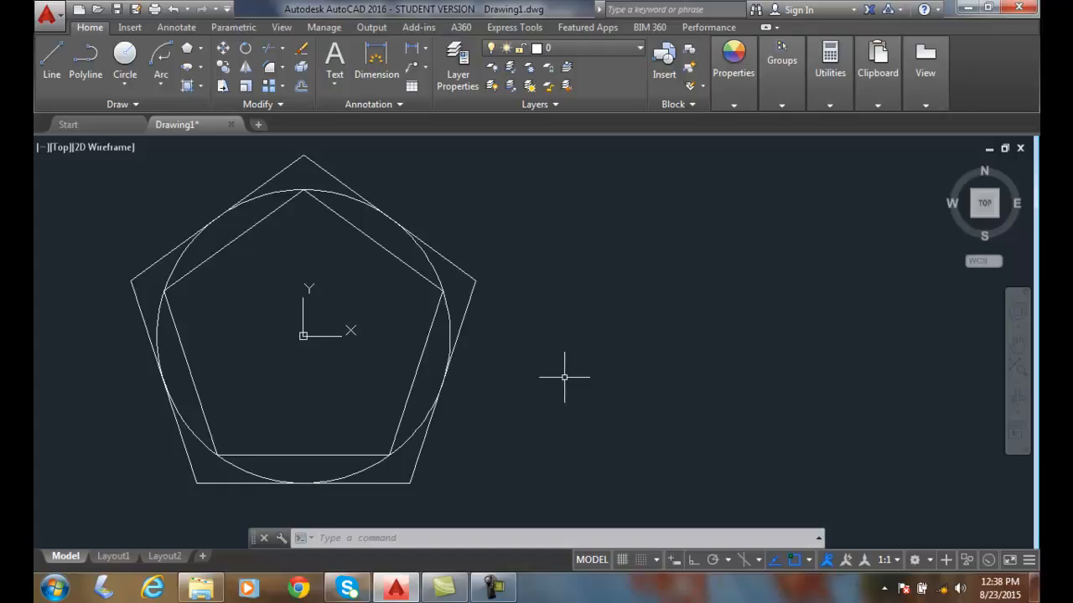
mouse_move(561, 377)
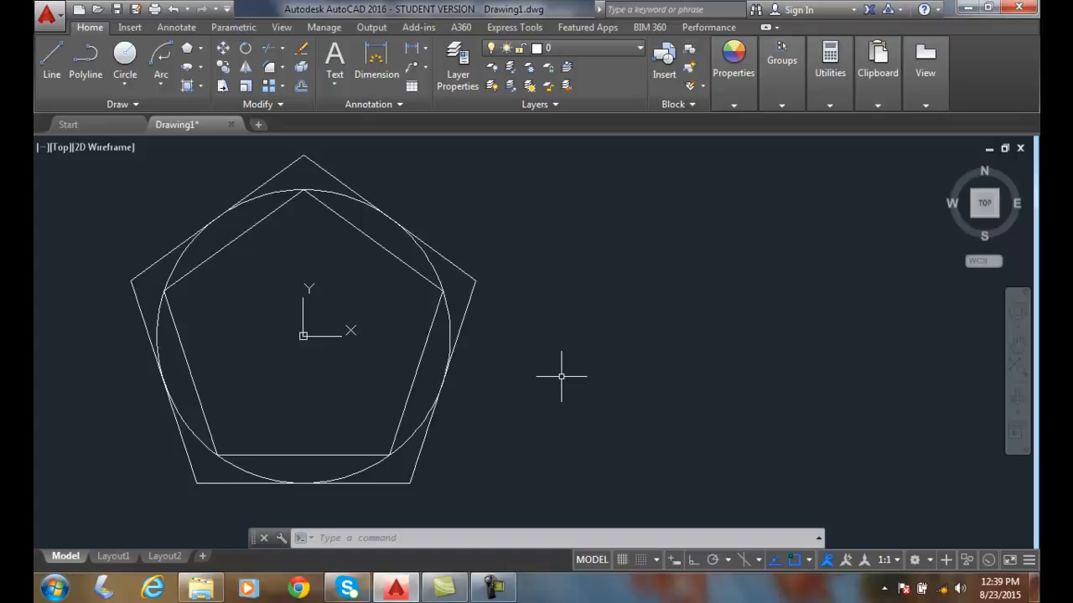
mouse_move(88, 186)
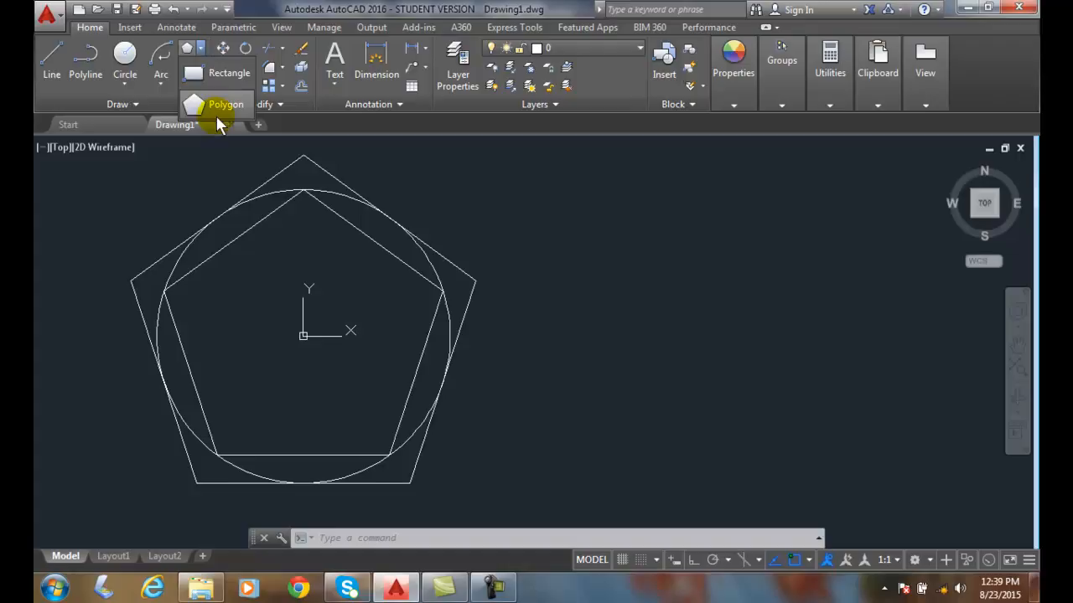
- Draw a 6-sided circumscribed polygon with radius .5 to the right of the pentagons
left_click(224, 104)
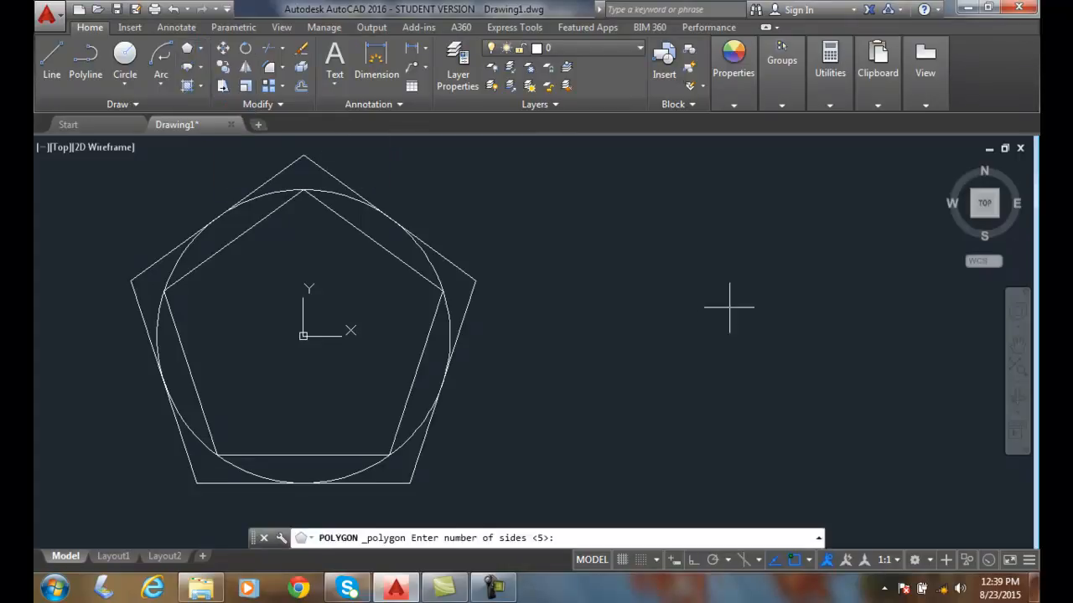
type("6")
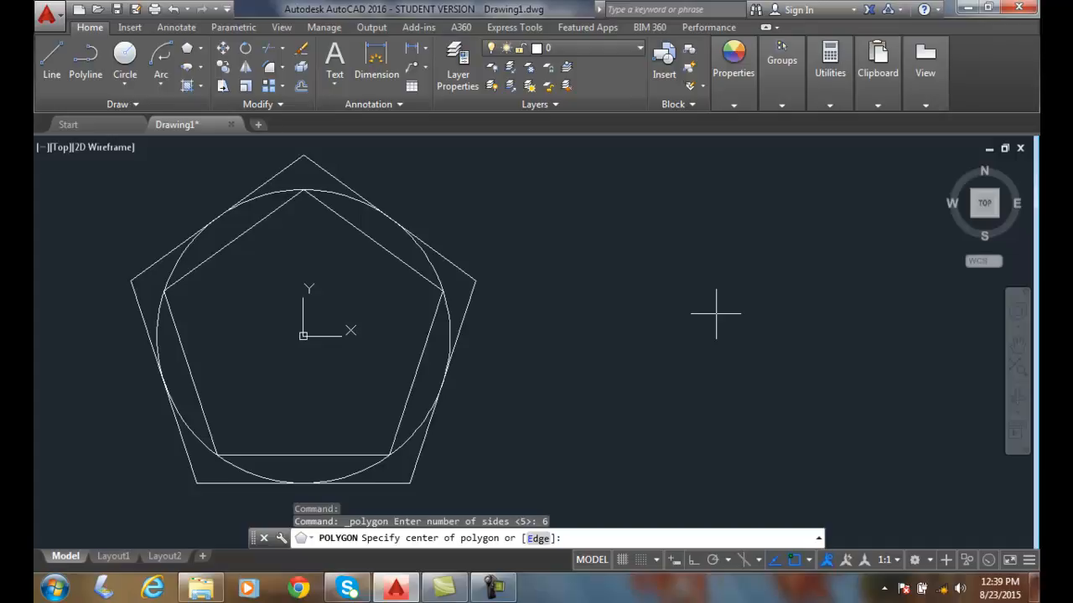
mouse_move(705, 318)
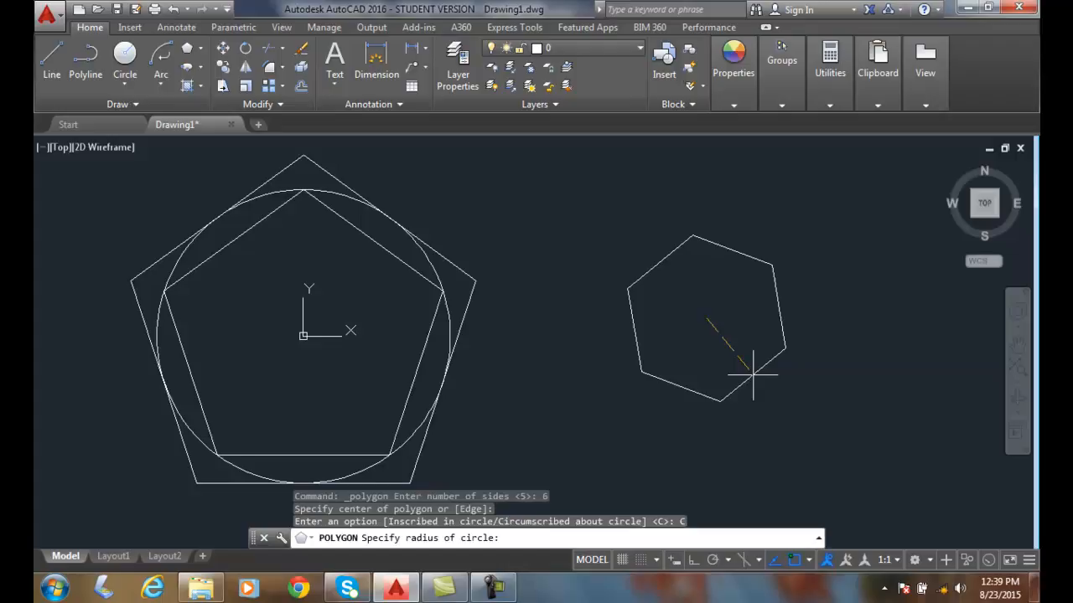
type(".5")
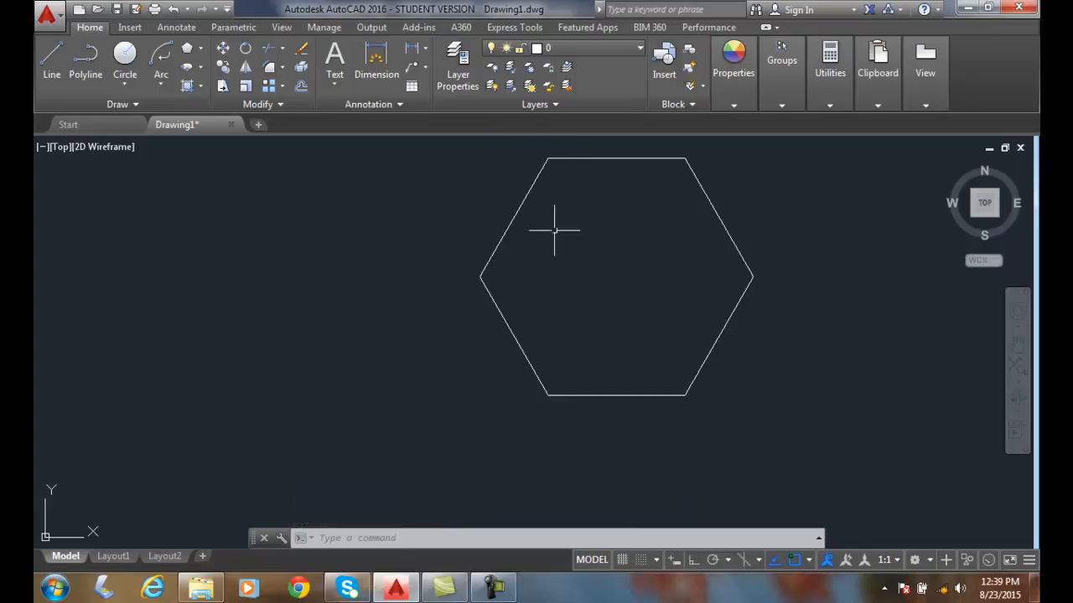
mouse_move(564, 331)
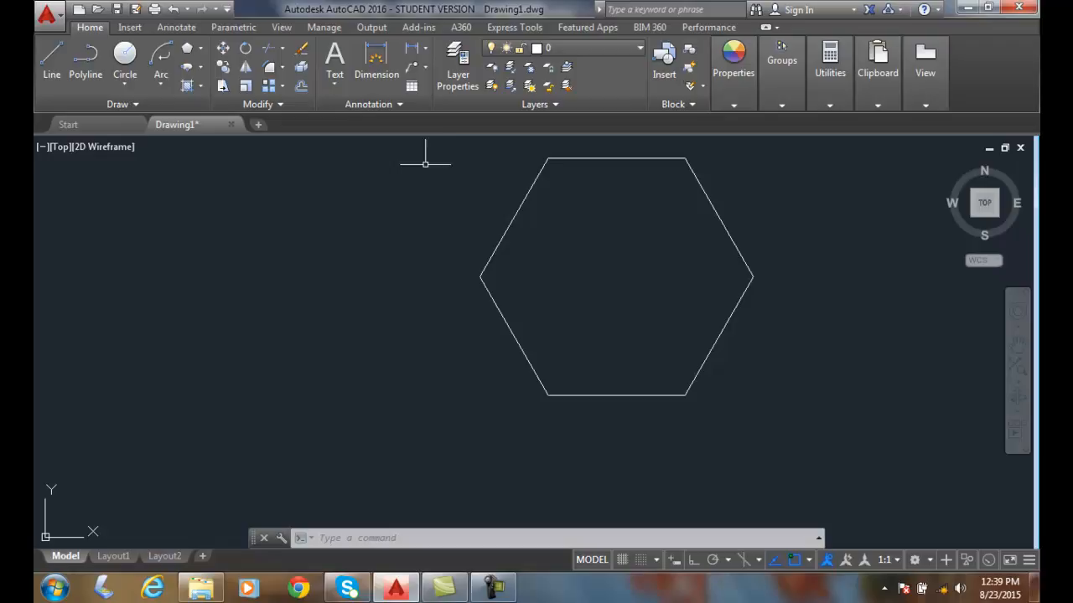
mouse_move(376, 57)
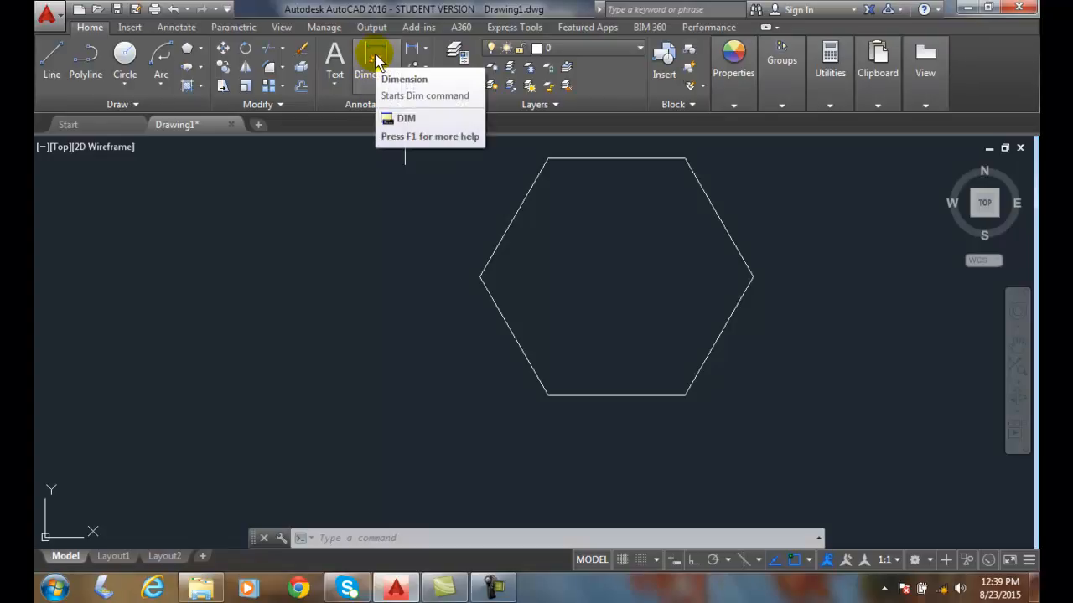
- Add a vertical 1.0000 dimension across the hexagon's flats, then select near its bottom to erase
left_click(377, 54)
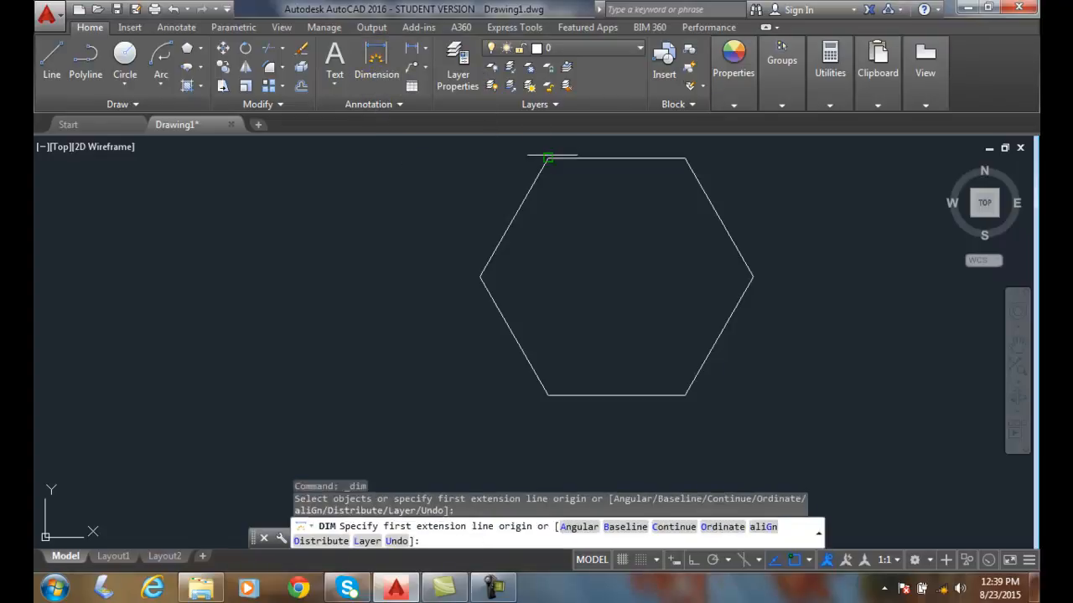
left_click(541, 403)
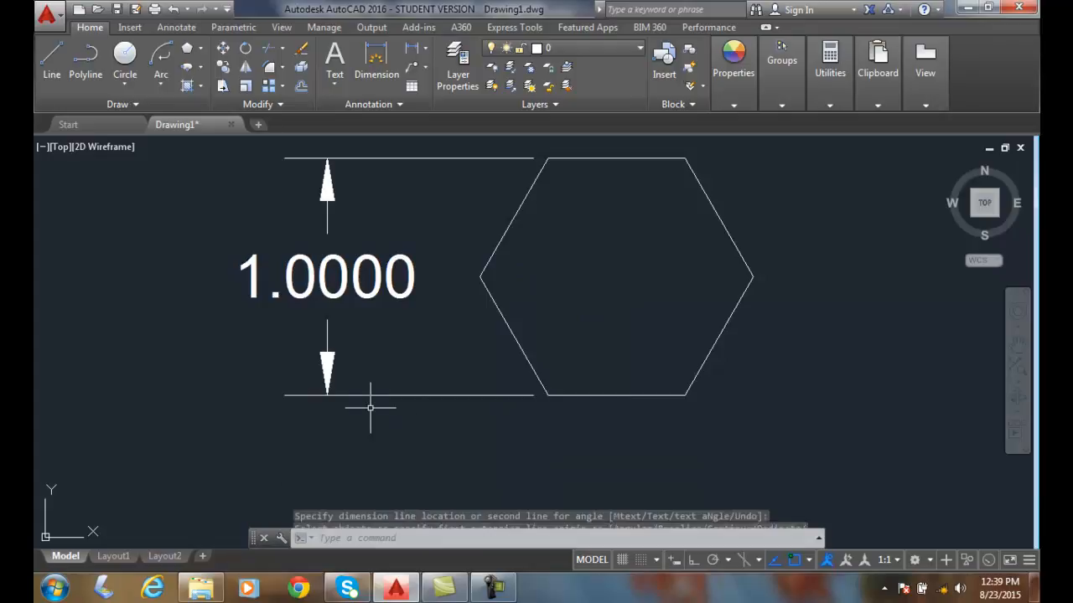
left_click_drag(317, 377, 369, 411)
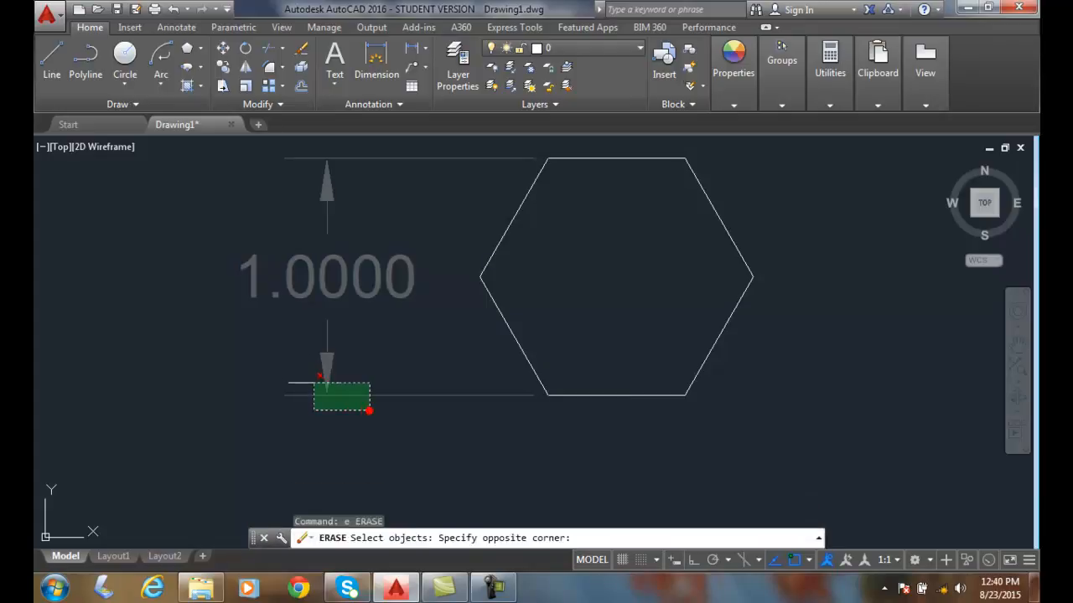